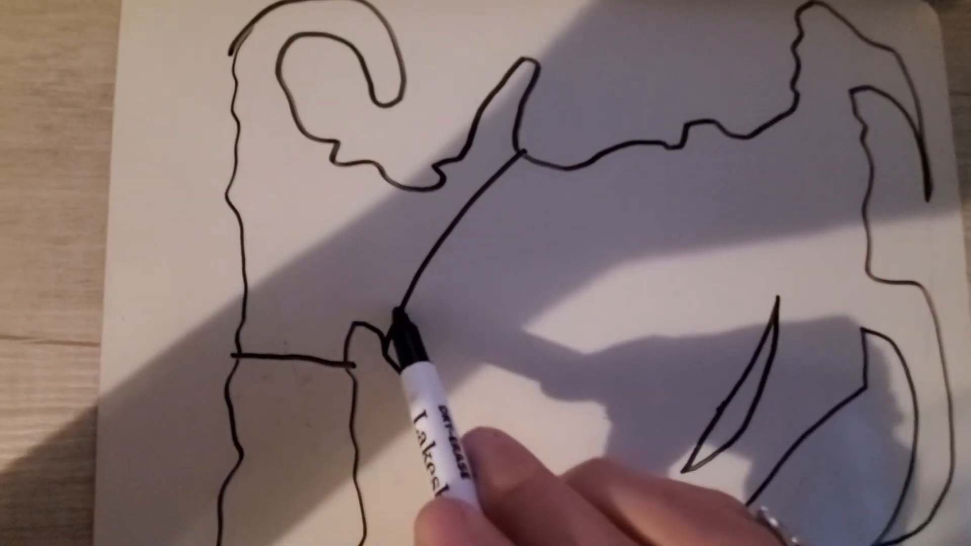
{"action": "left_click_drag", "start_coordinate": [402, 322], "coordinate": [805, 309]}
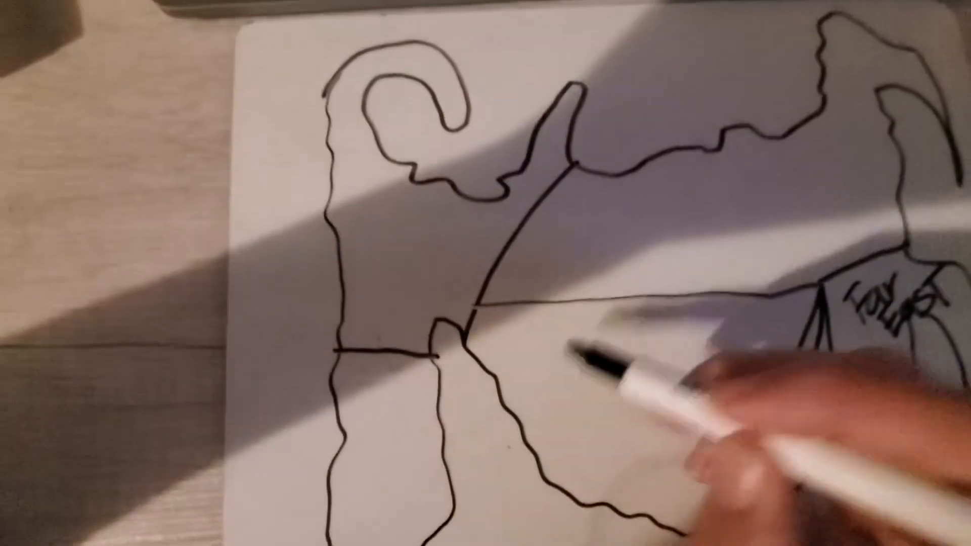
{"action": "type", "text": "Eas"}
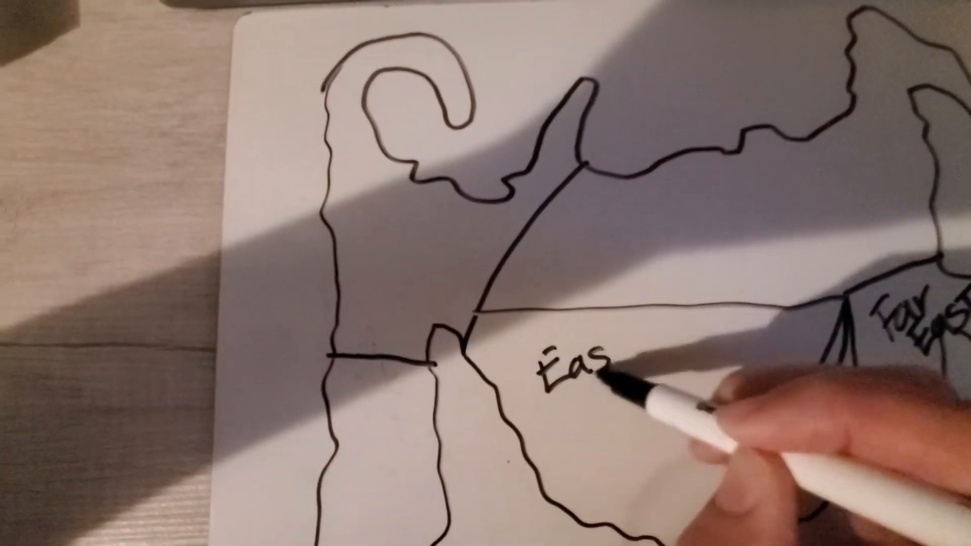
{"action": "type", "text": "Eastern"}
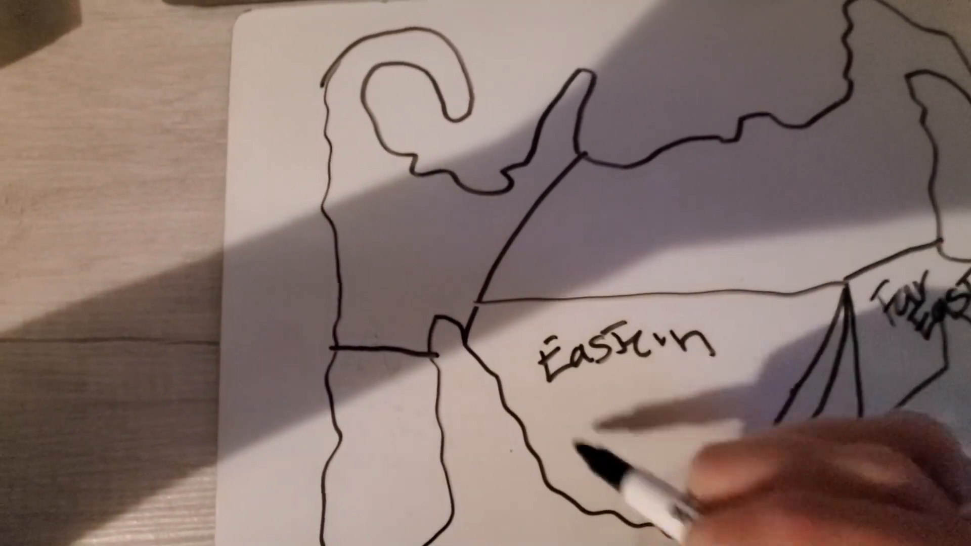